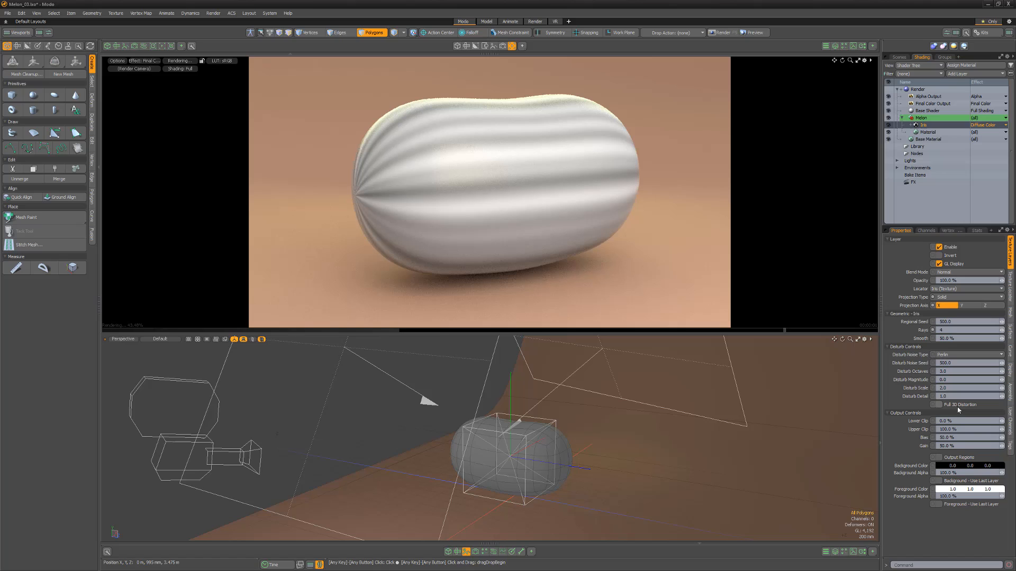
Add a Multi-Fractal texture layer under the Melon material, affecting Diffuse Color
{"action": "left_click", "coordinate": [965, 420]}
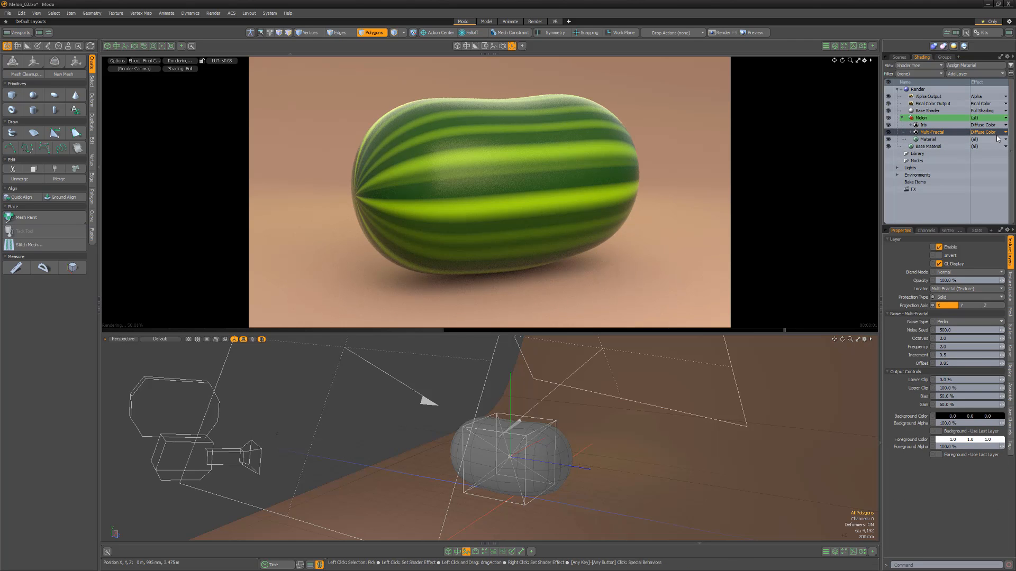
Set the Multi-Fractal layer's effect to Shader Control > Texture Offset
{"action": "left_click", "coordinate": [1005, 133]}
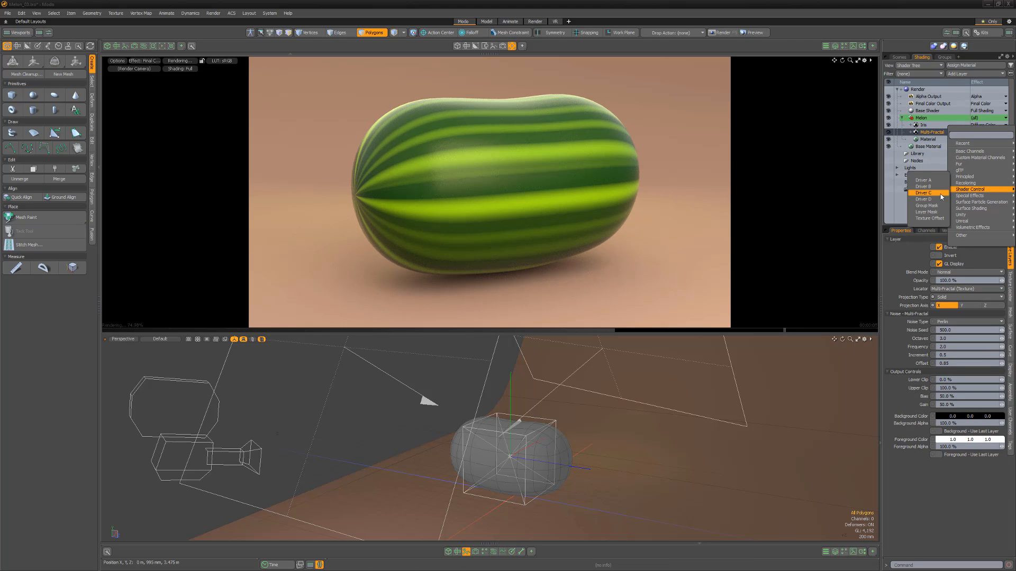
{"action": "left_click", "coordinate": [930, 219]}
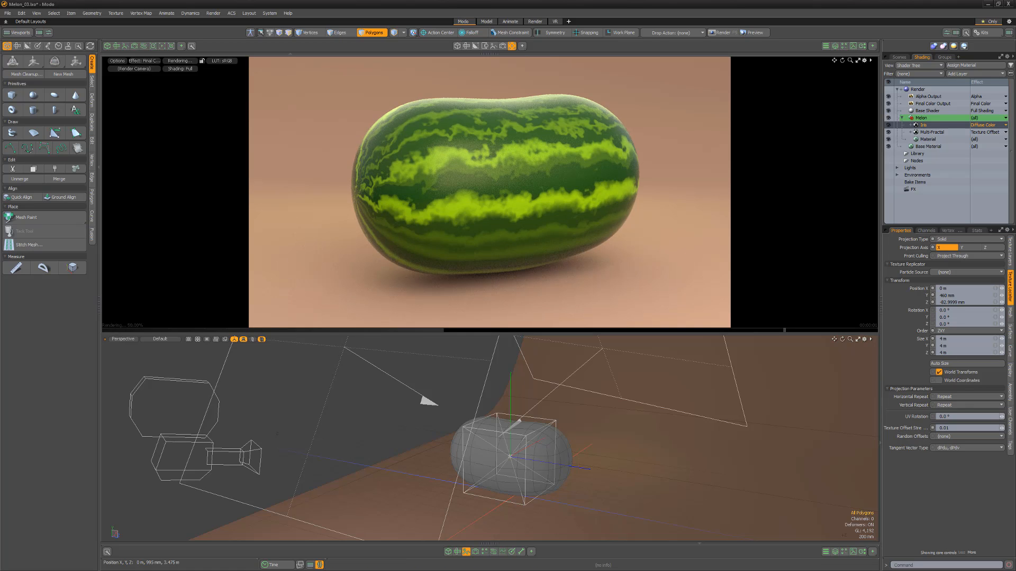
Add a second Multi-Fractal layer with 50% Lower Clip, 0% Background Alpha and light green foreground
{"action": "left_click", "coordinate": [957, 73]}
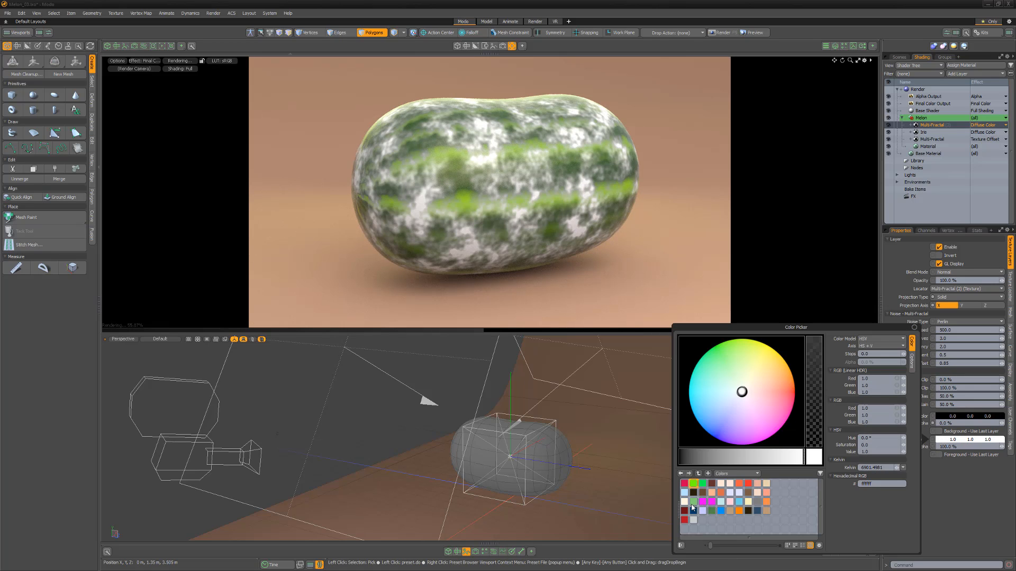
{"action": "left_click", "coordinate": [692, 502]}
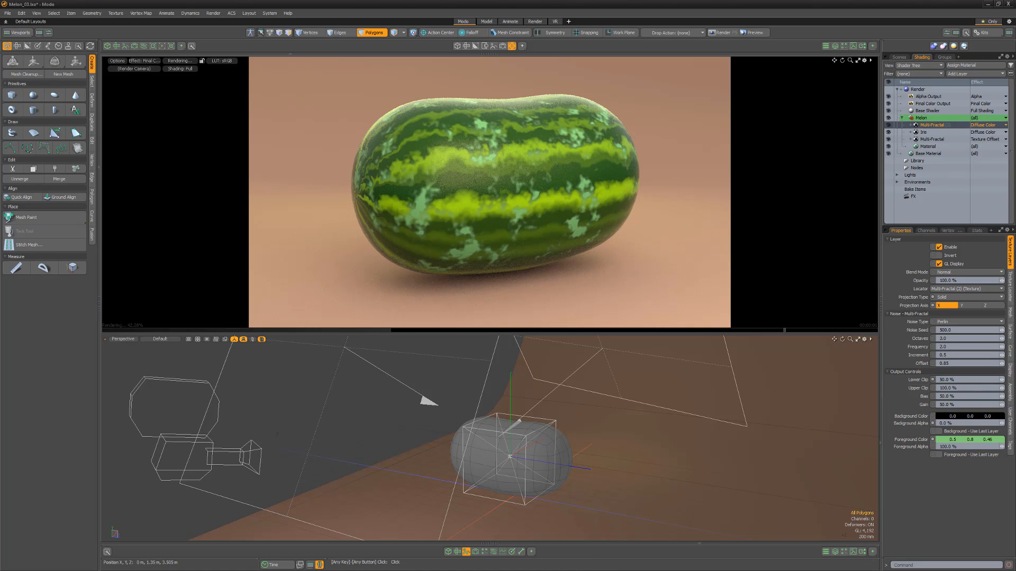
{"action": "left_click", "coordinate": [956, 74]}
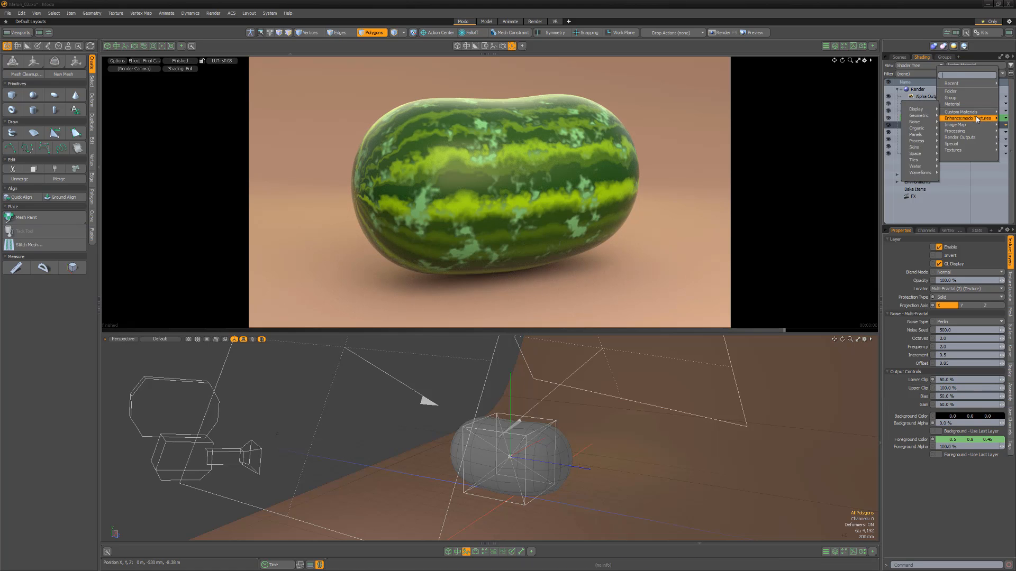
Add a Crumpled texture layer and set its opacity to 30%
{"action": "left_click", "coordinate": [967, 119]}
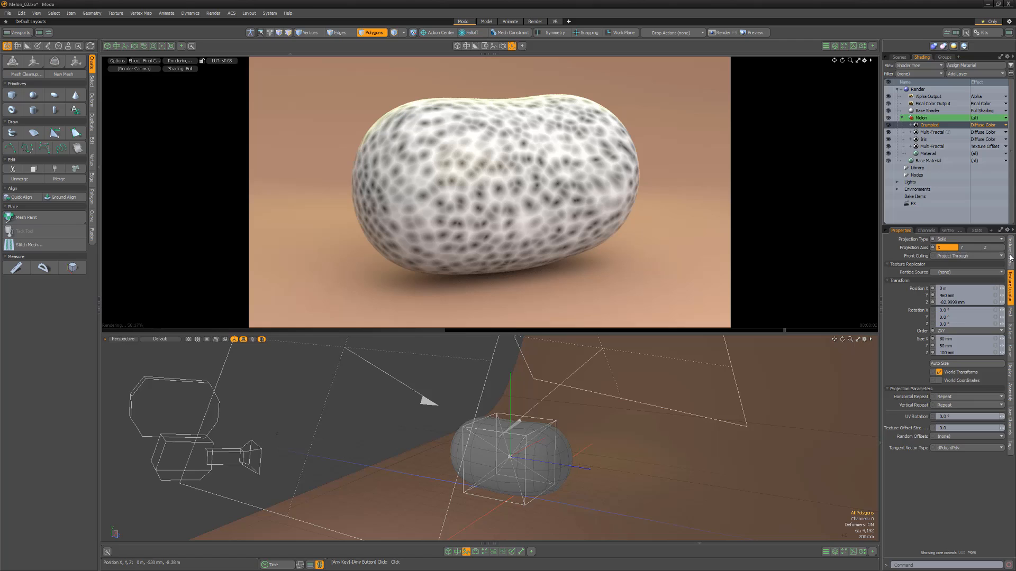
{"action": "left_click", "coordinate": [929, 124]}
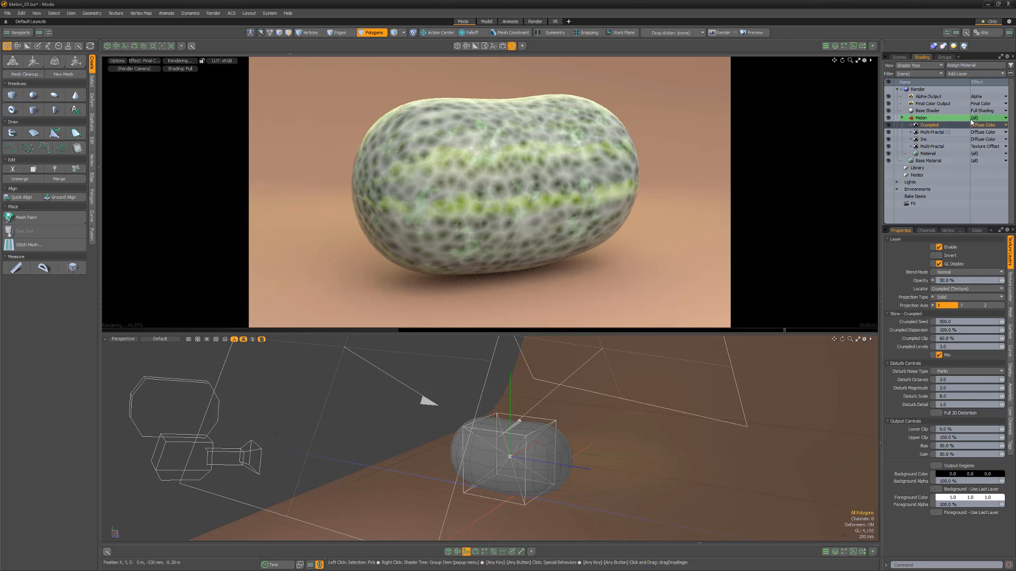